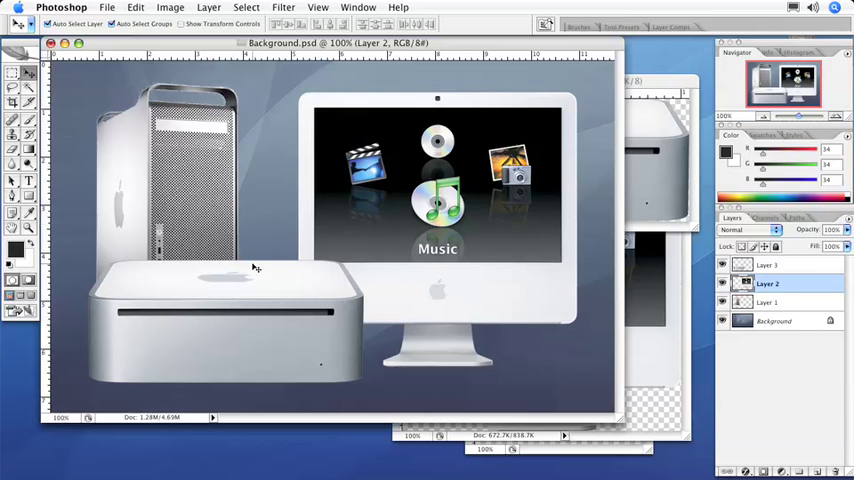
- Shrink the iMac with Free Transform, then scale it back up beside the Mac Mini
{"action": "left_click", "coordinate": [768, 302]}
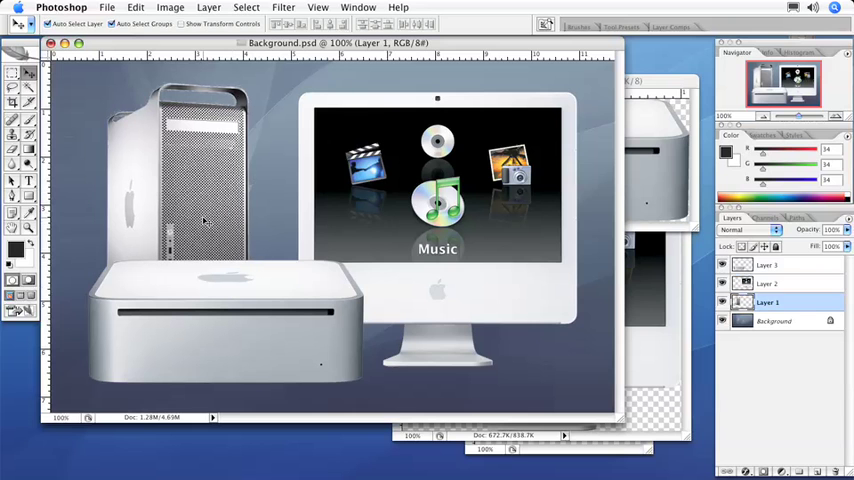
{"action": "mouse_move", "coordinate": [270, 292]}
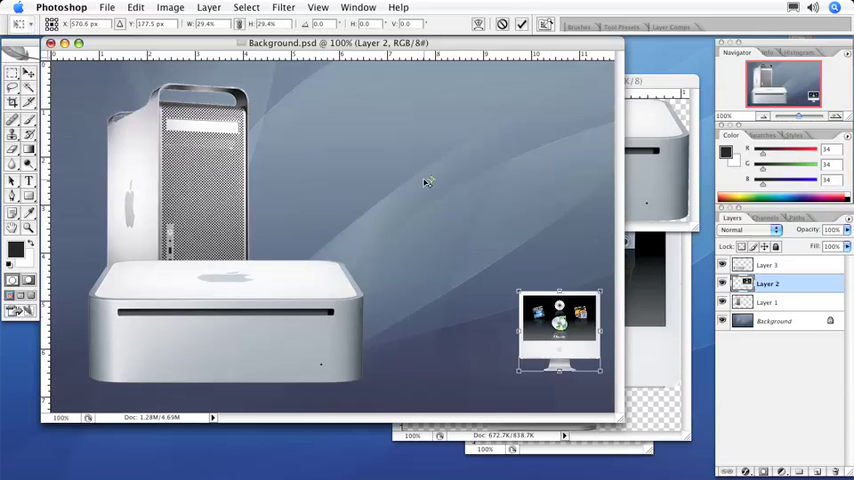
{"action": "left_click_drag", "start_coordinate": [560, 330], "coordinate": [490, 130]}
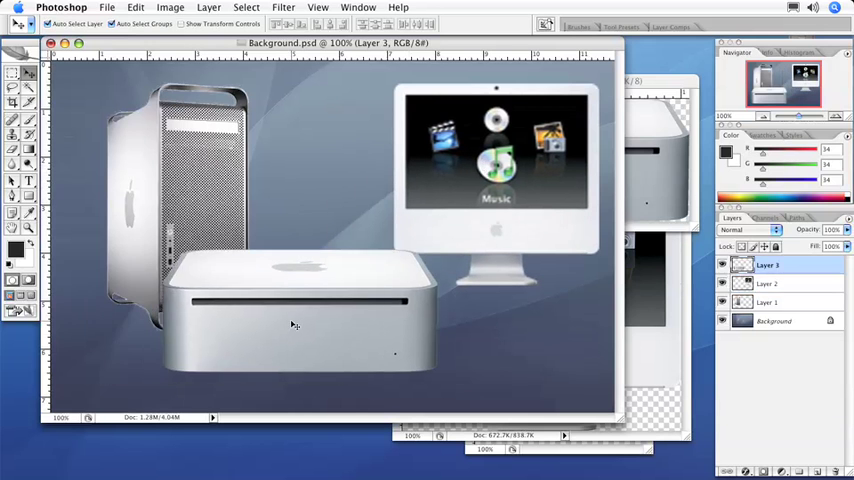
- Remove the iMac and group the Mac Mini layer into a new Smart Object
{"action": "left_click", "coordinate": [768, 284]}
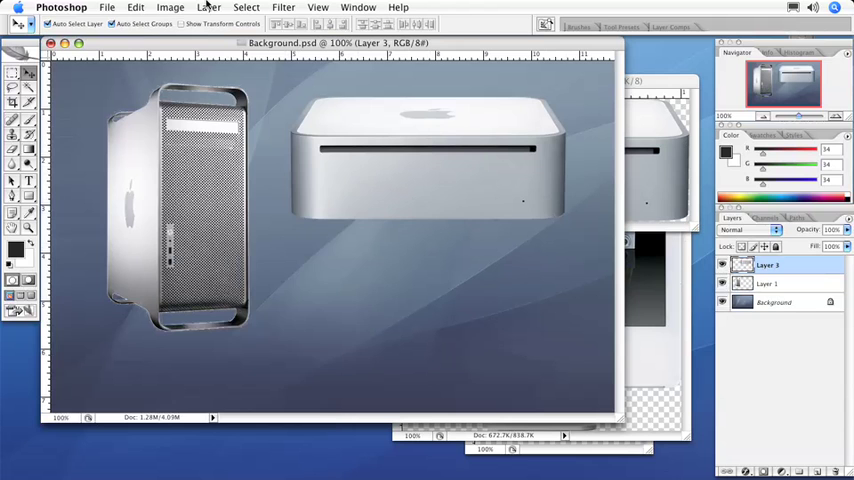
{"action": "left_click", "coordinate": [208, 8]}
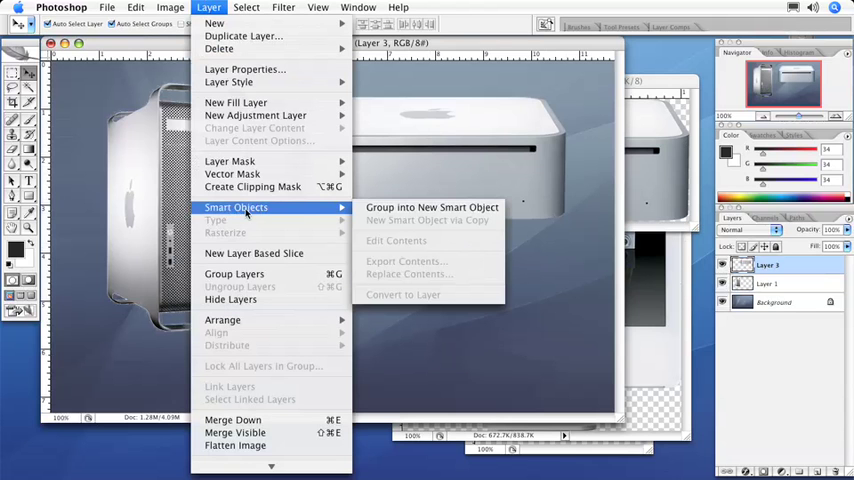
{"action": "mouse_move", "coordinate": [430, 208]}
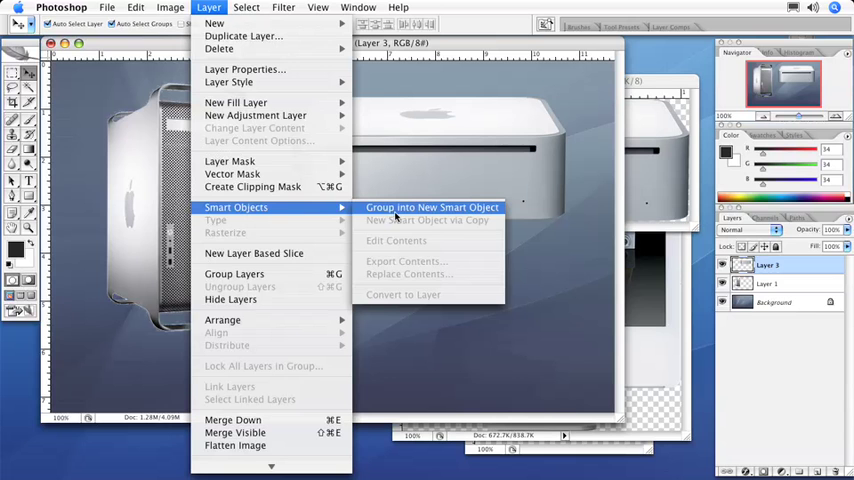
{"action": "left_click", "coordinate": [432, 208]}
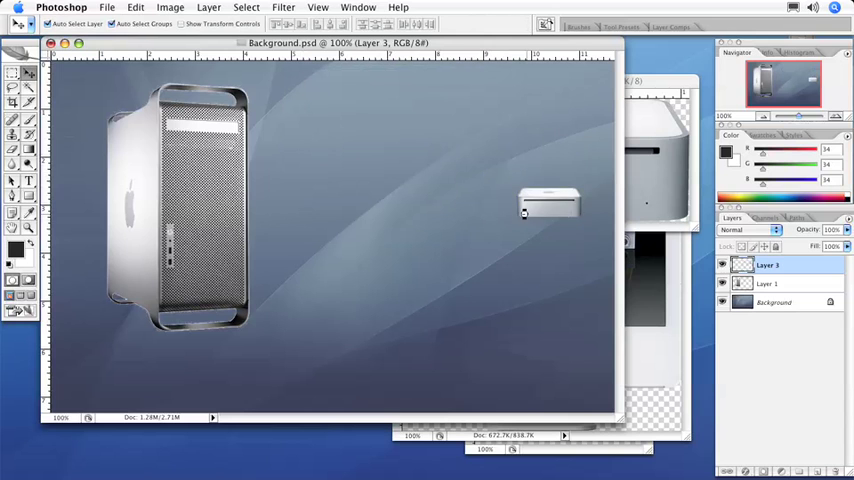
- Shrink the Mac Mini smart object to a tiny thumbnail near the top
{"action": "left_click_drag", "start_coordinate": [548, 204], "coordinate": [336, 96]}
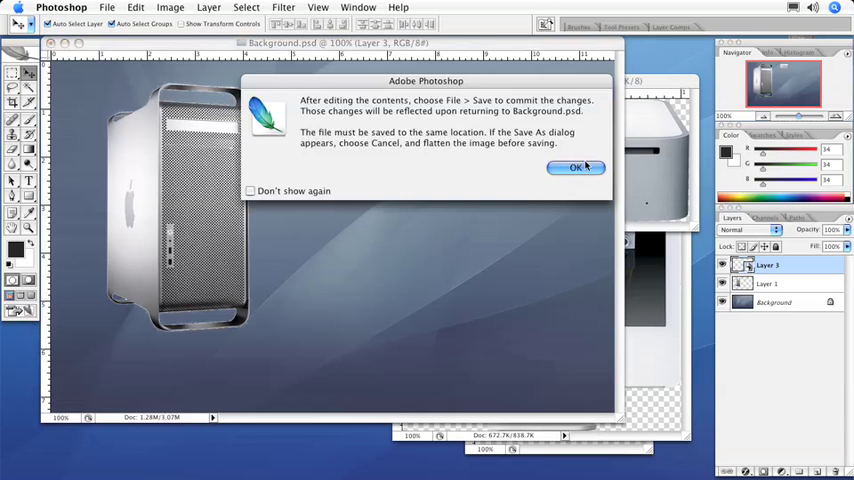
{"action": "left_click", "coordinate": [576, 168]}
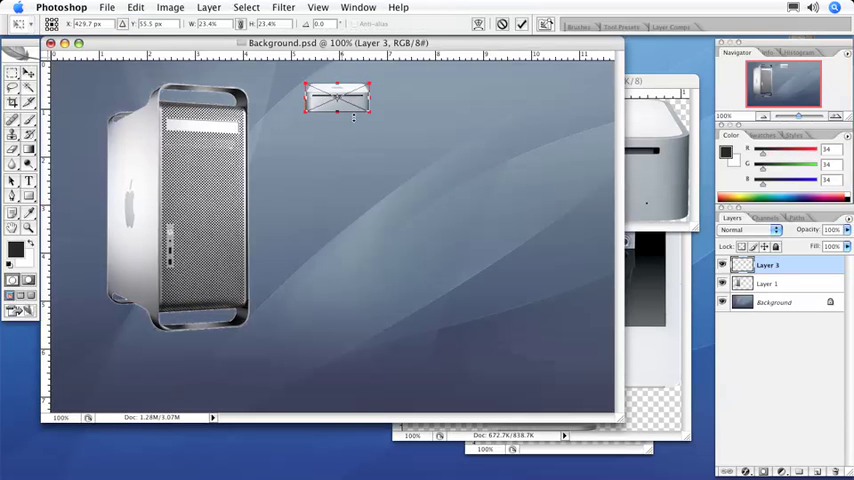
- Scale the Mac Mini back up, add a tilted copy, and enter its smart-object contents
{"action": "left_click_drag", "start_coordinate": [370, 120], "coordinate": [516, 178]}
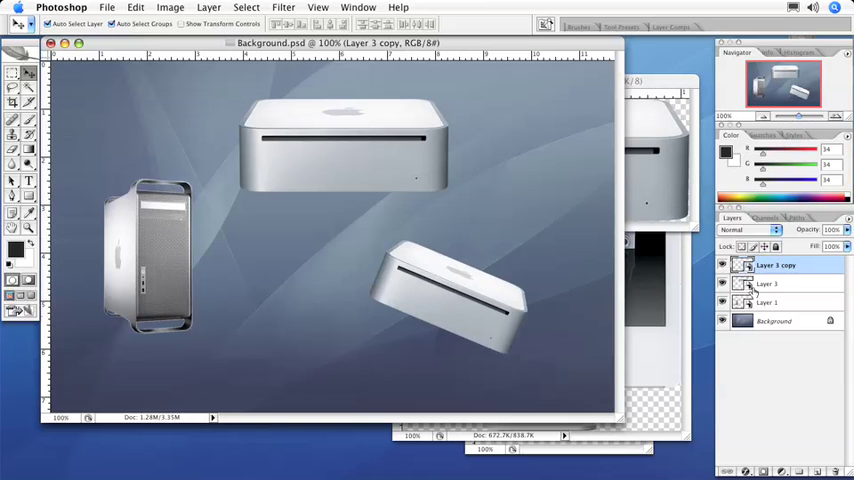
{"action": "double_click", "coordinate": [768, 284]}
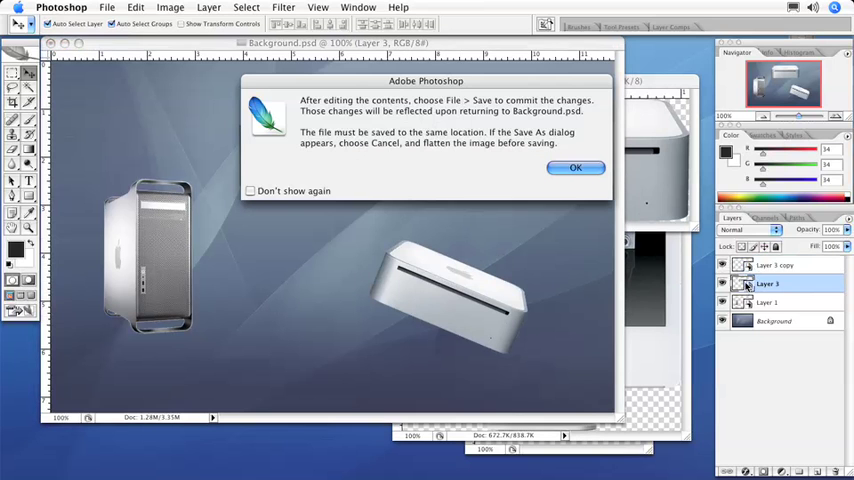
- Recolour the Mac Mini contents pink and save so every copy updates
{"action": "left_click", "coordinate": [576, 168]}
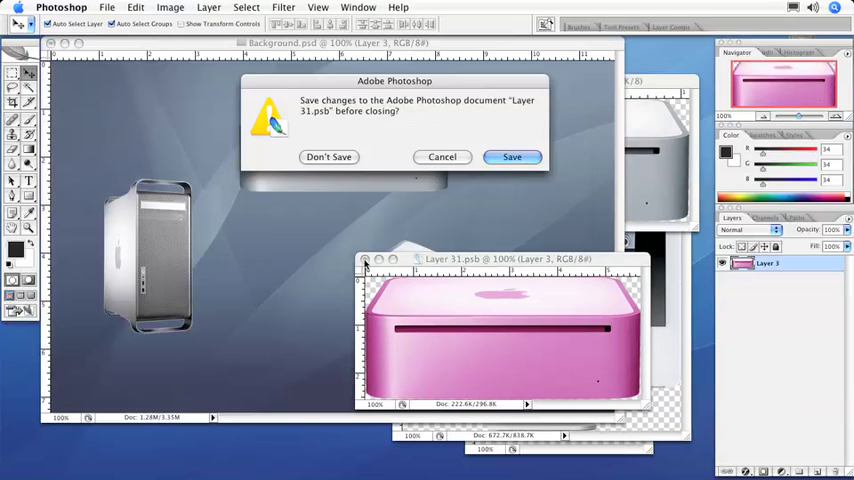
{"action": "left_click", "coordinate": [328, 156]}
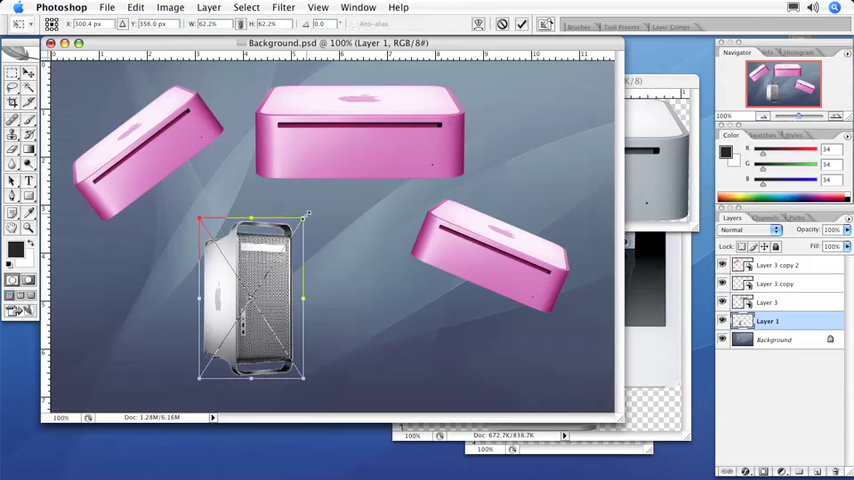
- Tilt the G5 tower diagonally and shrink it at the lower left
{"action": "left_click_drag", "start_coordinate": [304, 216], "coordinate": [348, 268]}
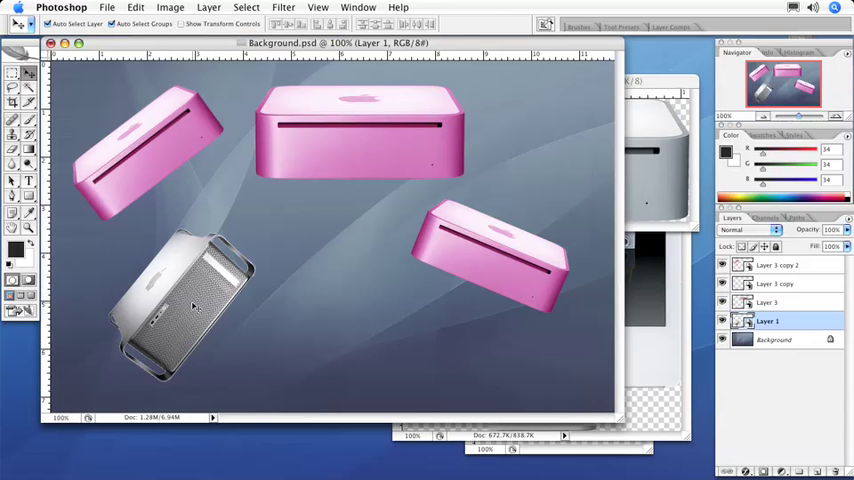
{"action": "left_click", "coordinate": [768, 302]}
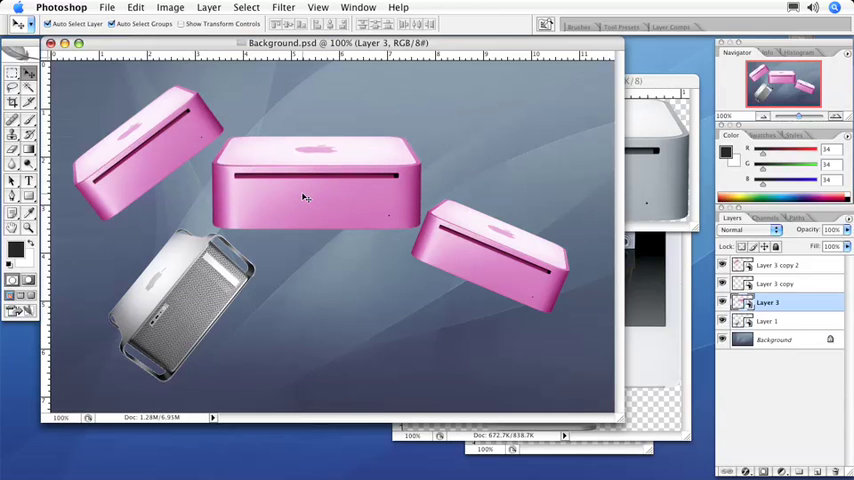
- Warp the centre pink Mac Mini into a bulging shape via Edit > Transform > Warp
{"action": "left_click", "coordinate": [136, 8]}
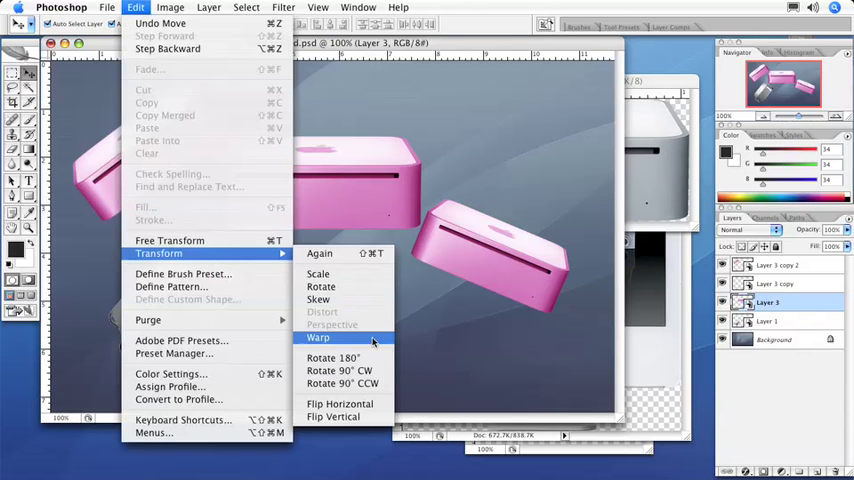
{"action": "left_click", "coordinate": [316, 336]}
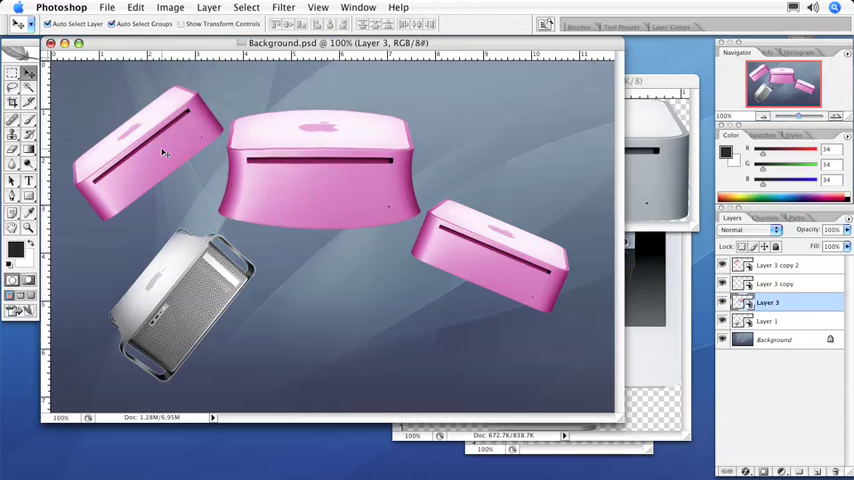
{"action": "mouse_move", "coordinate": [168, 150]}
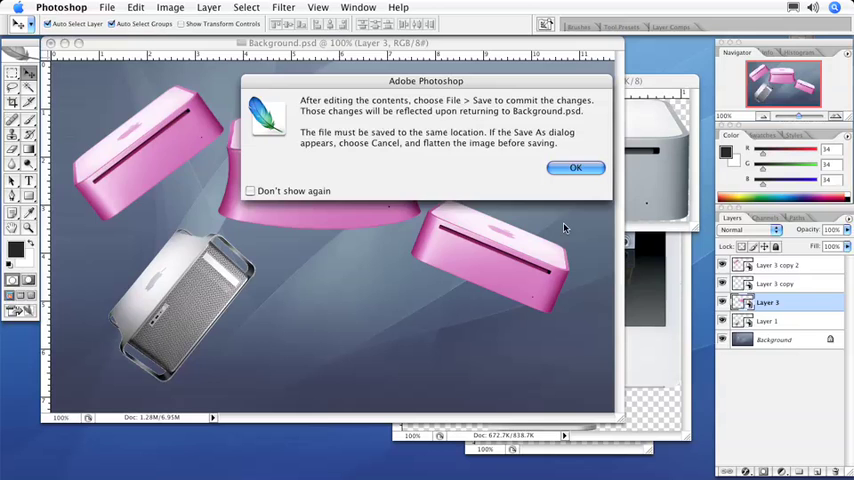
{"action": "left_click", "coordinate": [576, 168]}
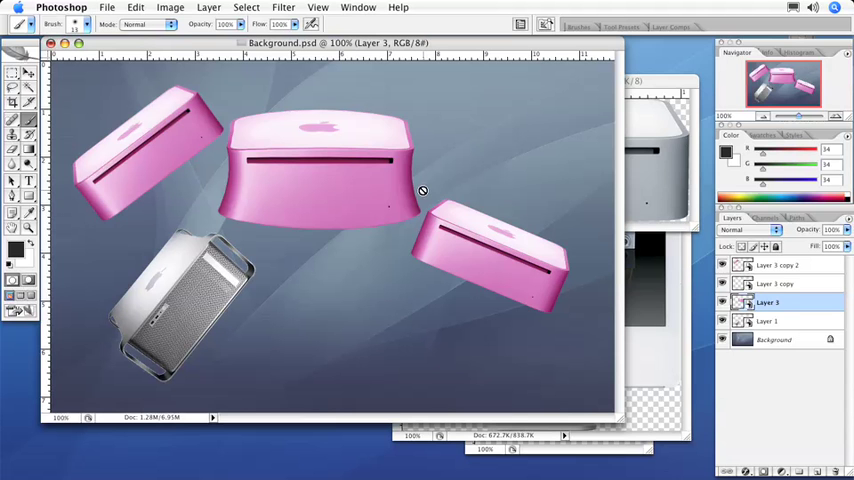
{"action": "mouse_move", "coordinate": [424, 194]}
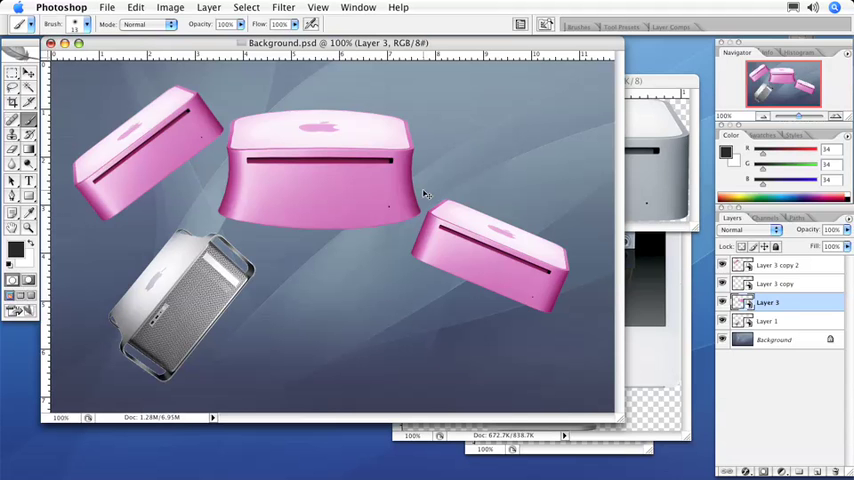